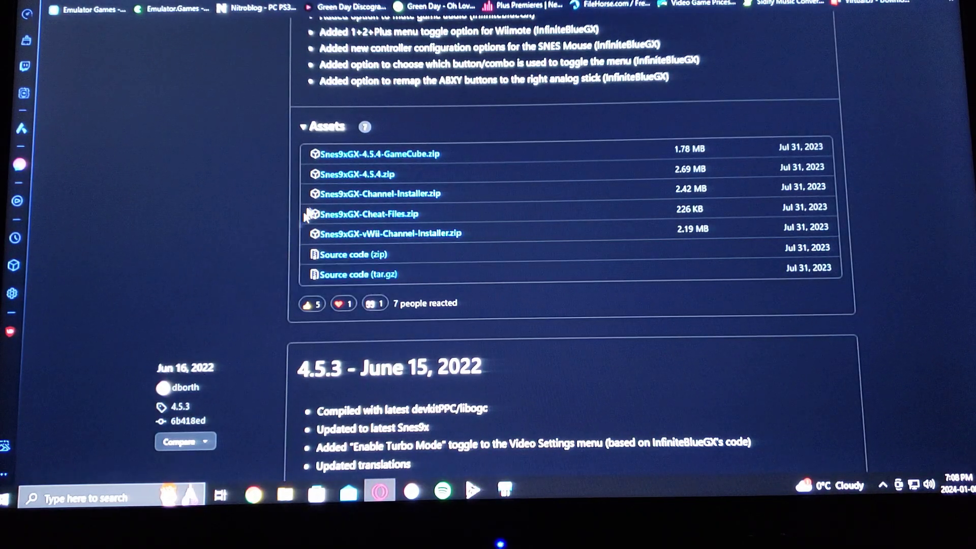
Download Snes9xGX-vWii-Channel-Installer.zip from the release's assets.
{"action": "left_click", "coordinate": [358, 174]}
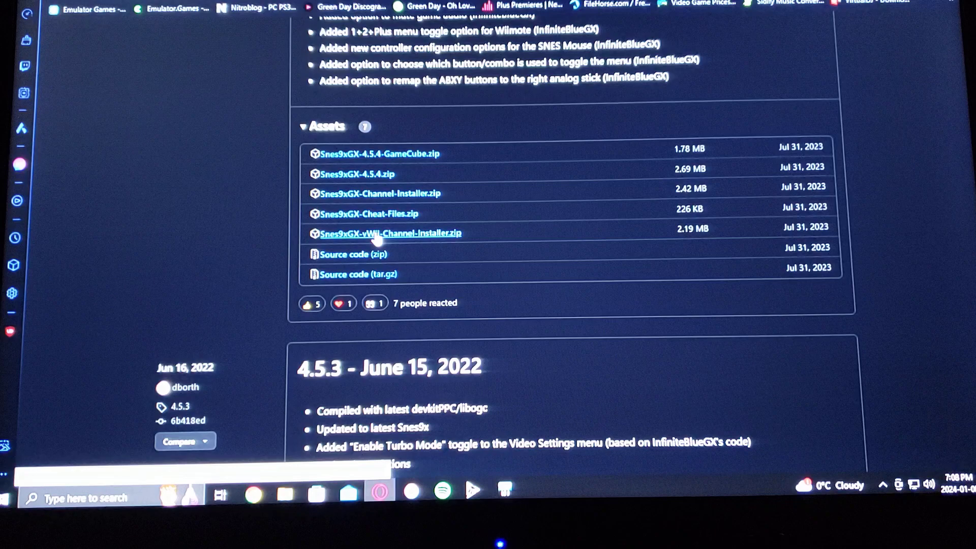
{"action": "mouse_move", "coordinate": [419, 242]}
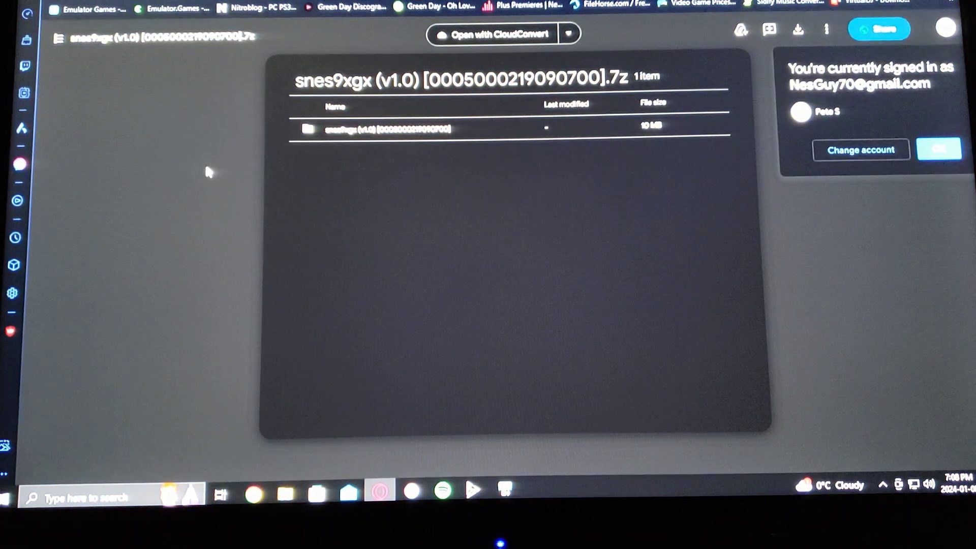
{"action": "mouse_move", "coordinate": [652, 285]}
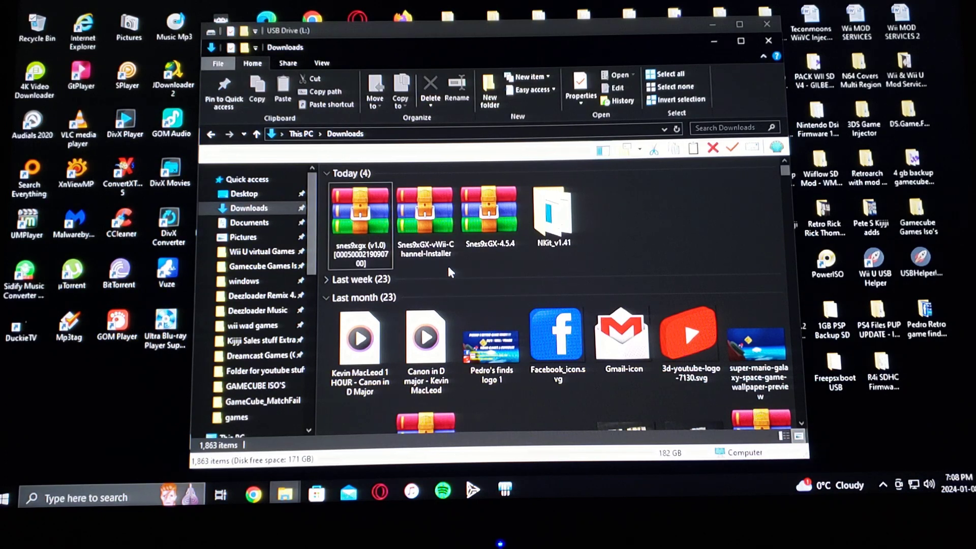
{"action": "mouse_move", "coordinate": [471, 268]}
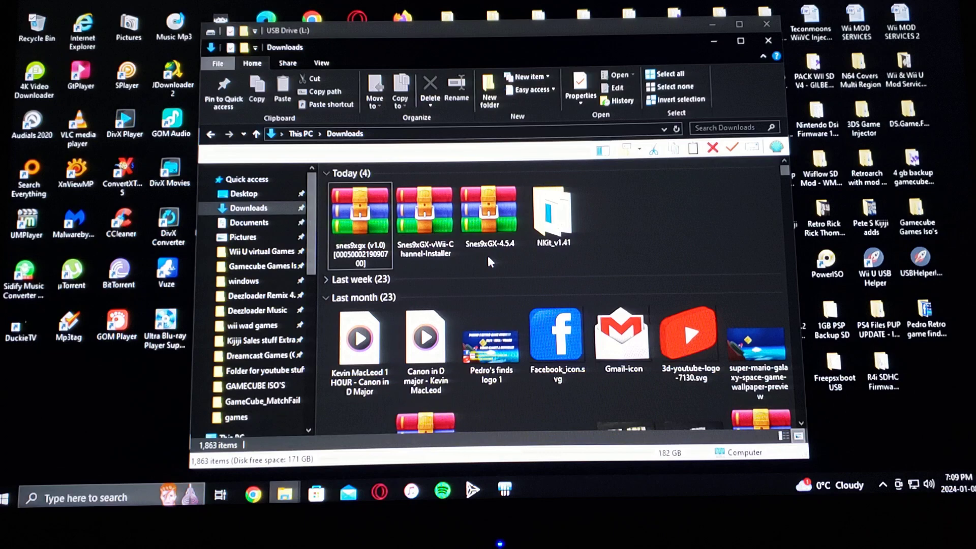
{"action": "left_click", "coordinate": [491, 209]}
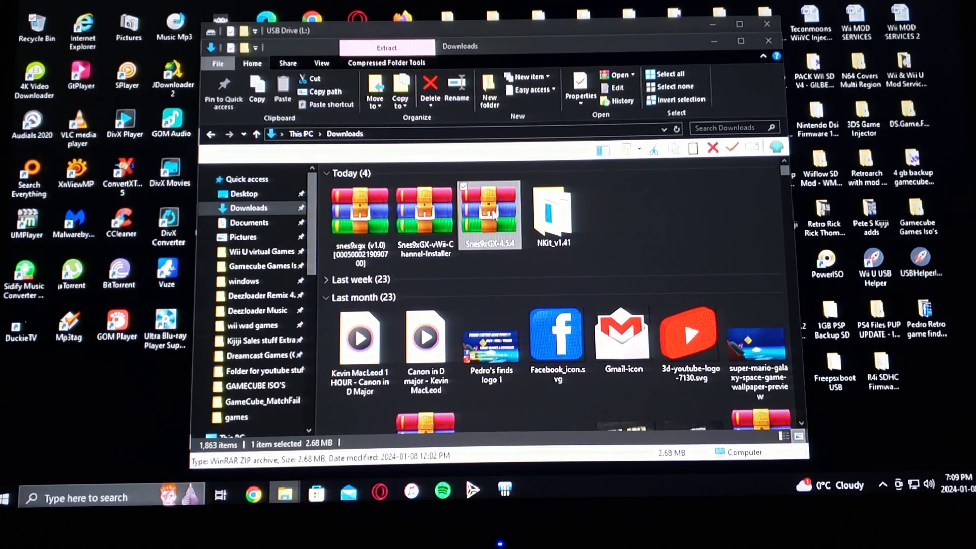
{"action": "double_click", "coordinate": [489, 211]}
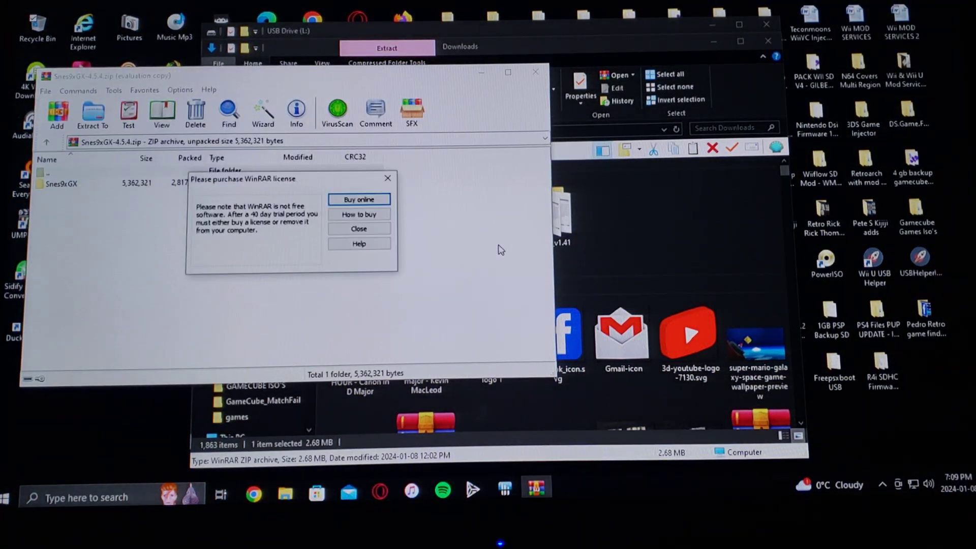
{"action": "left_click", "coordinate": [359, 229]}
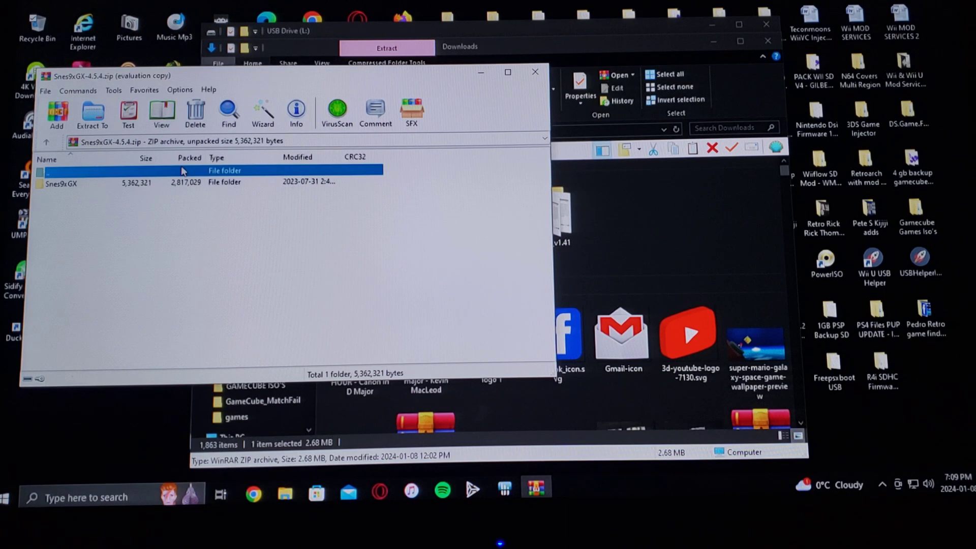
{"action": "double_click", "coordinate": [60, 183]}
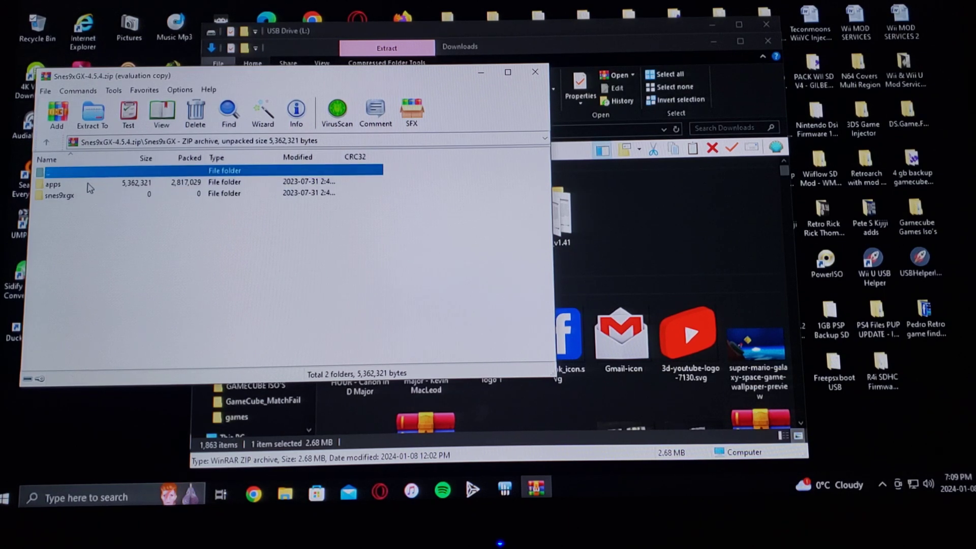
{"action": "left_click", "coordinate": [53, 183]}
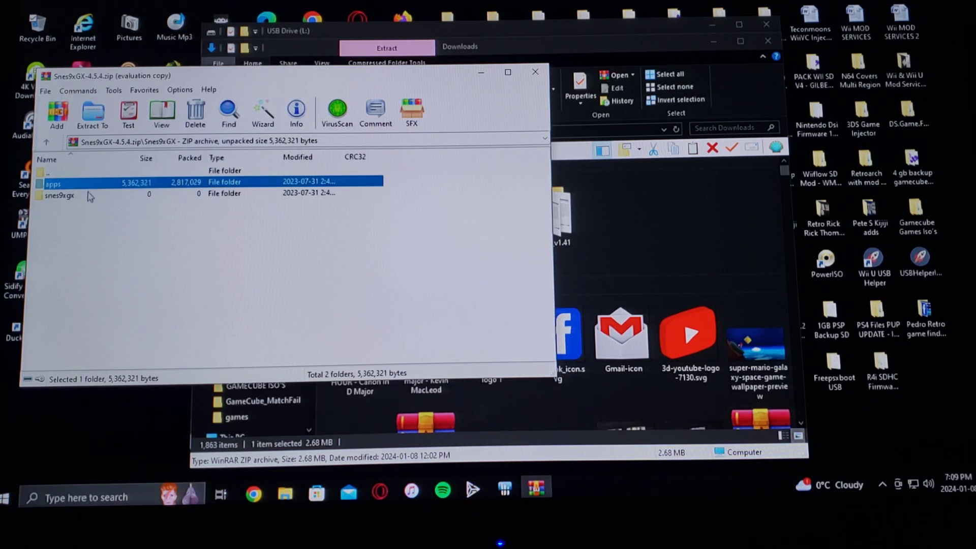
{"action": "left_click", "coordinate": [60, 195]}
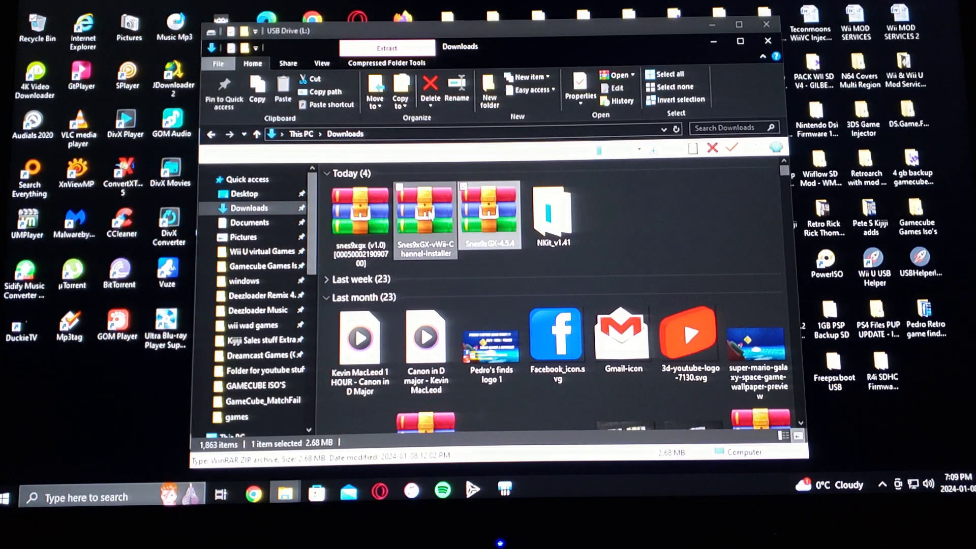
{"action": "double_click", "coordinate": [426, 209]}
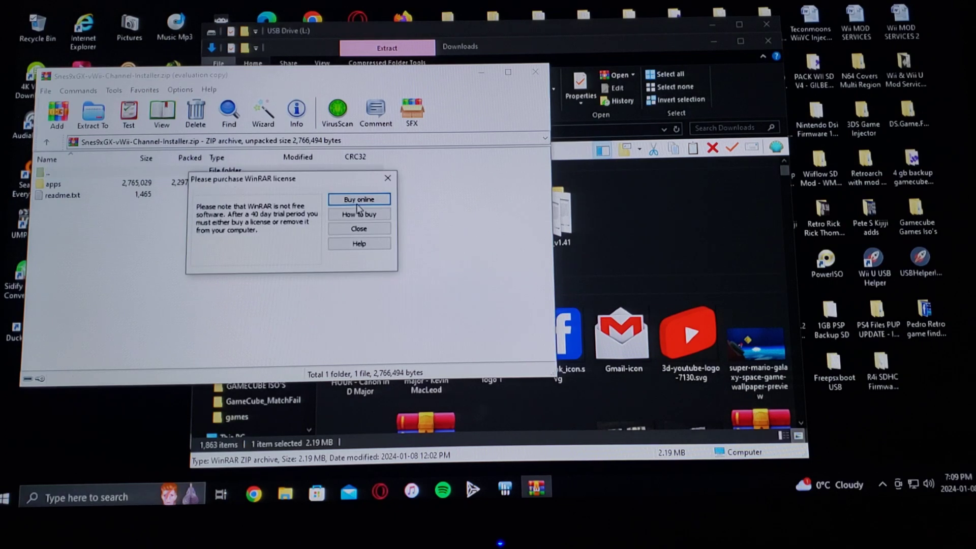
{"action": "left_click", "coordinate": [359, 229]}
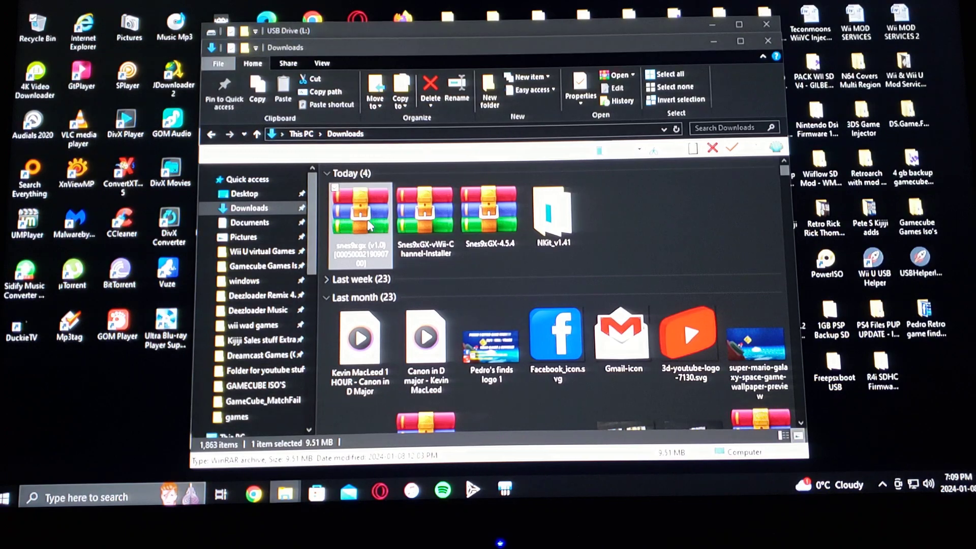
{"action": "double_click", "coordinate": [359, 211]}
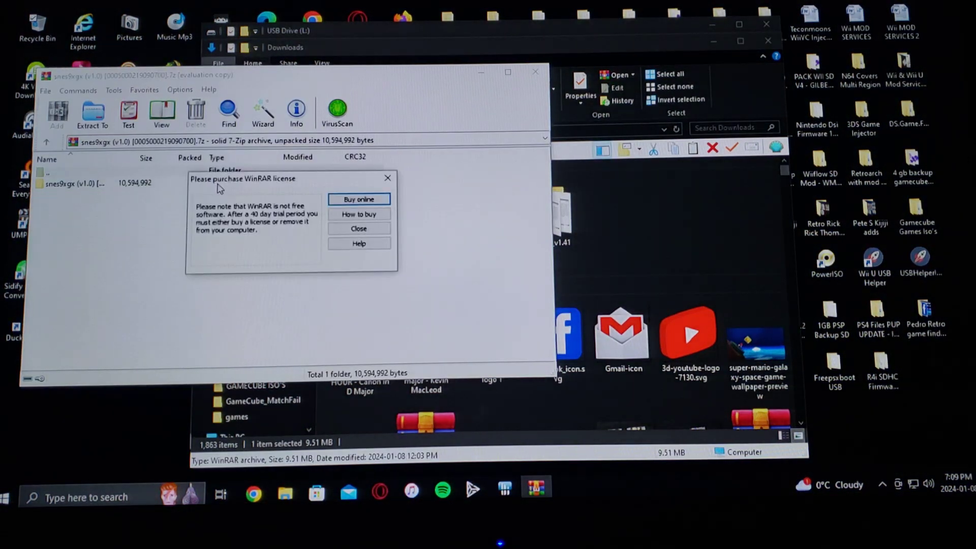
{"action": "left_click", "coordinate": [358, 228]}
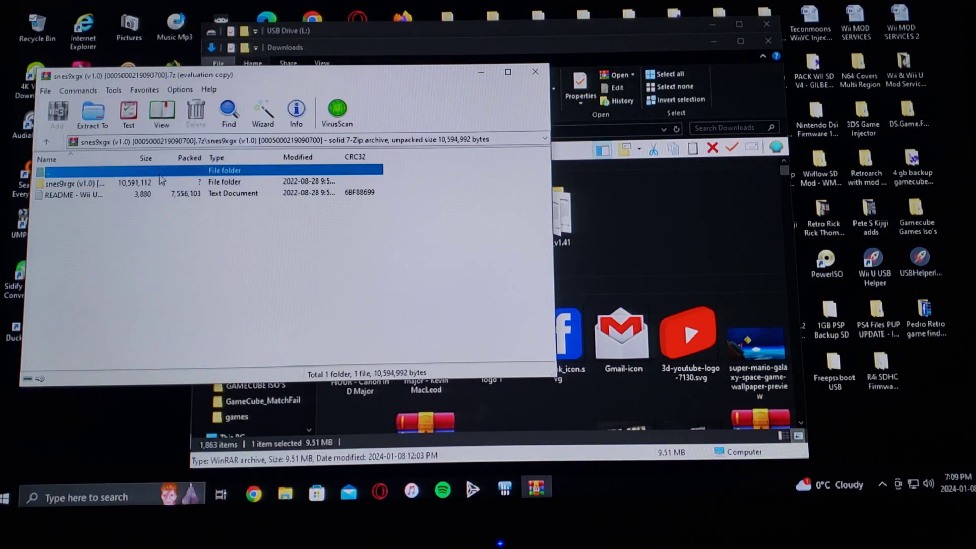
{"action": "left_click", "coordinate": [71, 182]}
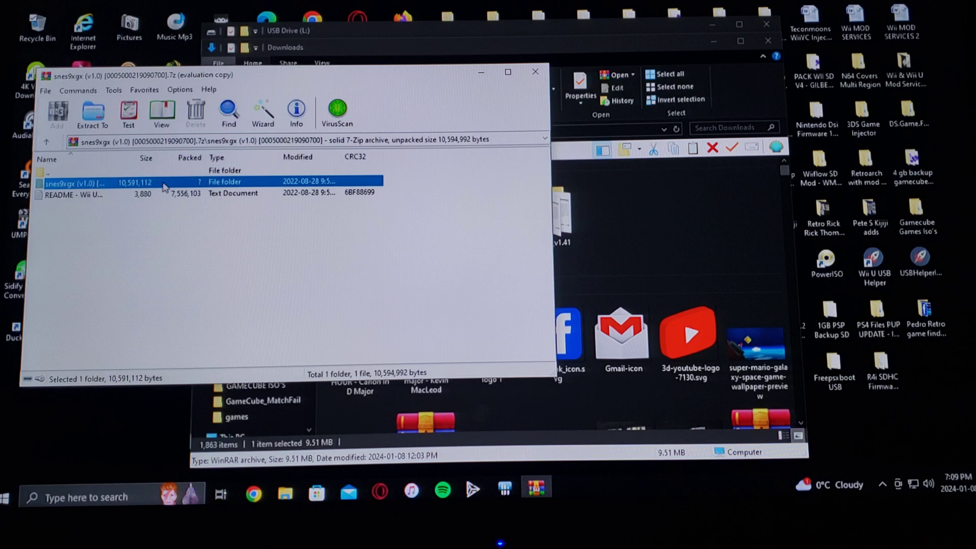
{"action": "mouse_move", "coordinate": [534, 71]}
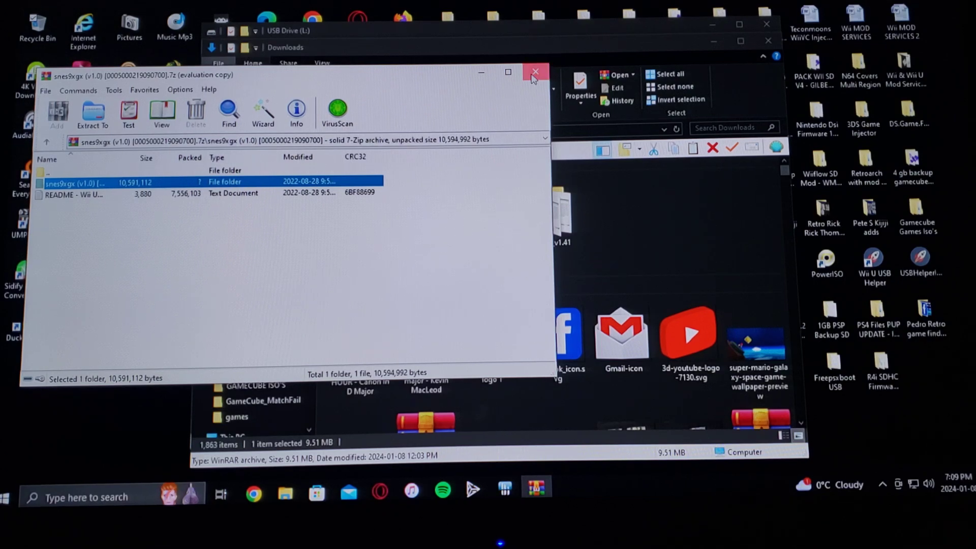
{"action": "left_click", "coordinate": [534, 71]}
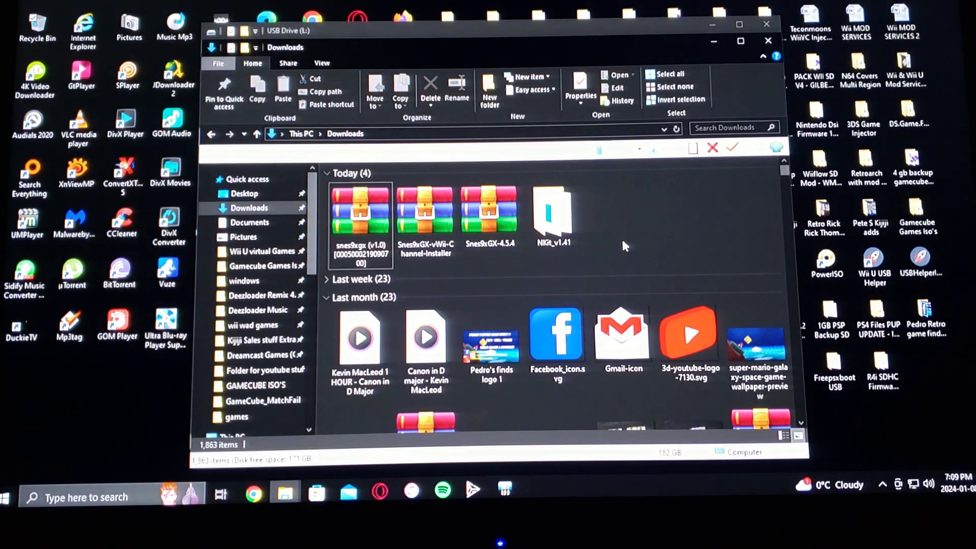
{"action": "mouse_move", "coordinate": [722, 83]}
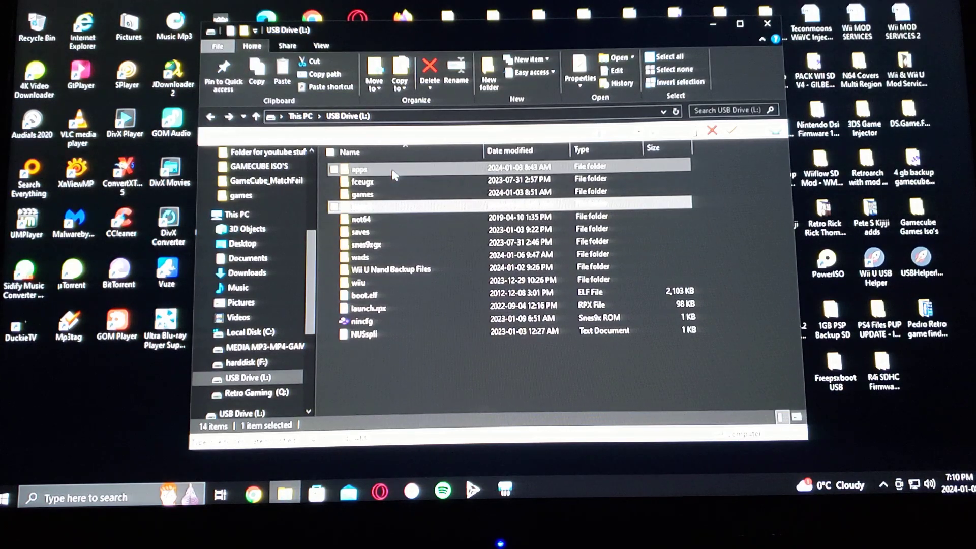
{"action": "double_click", "coordinate": [360, 169]}
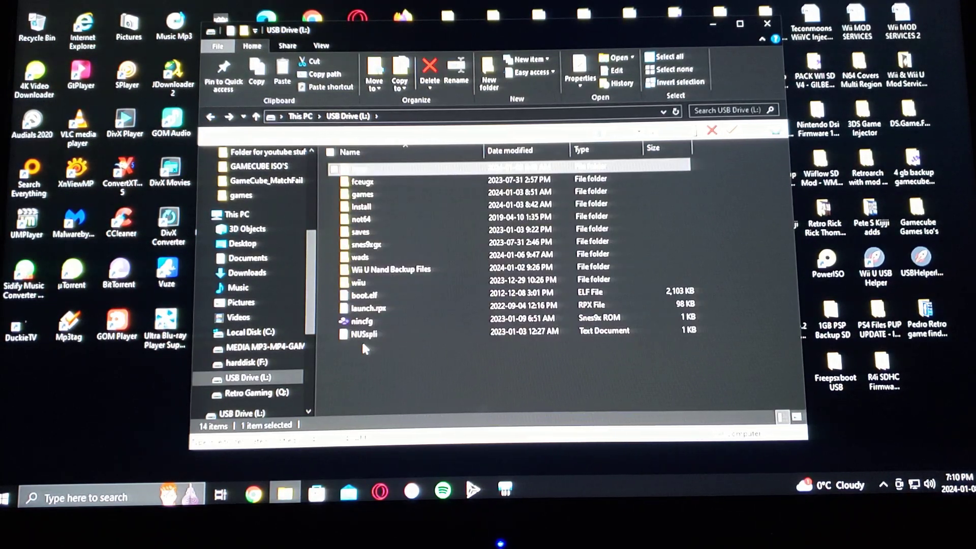
{"action": "left_click", "coordinate": [366, 244]}
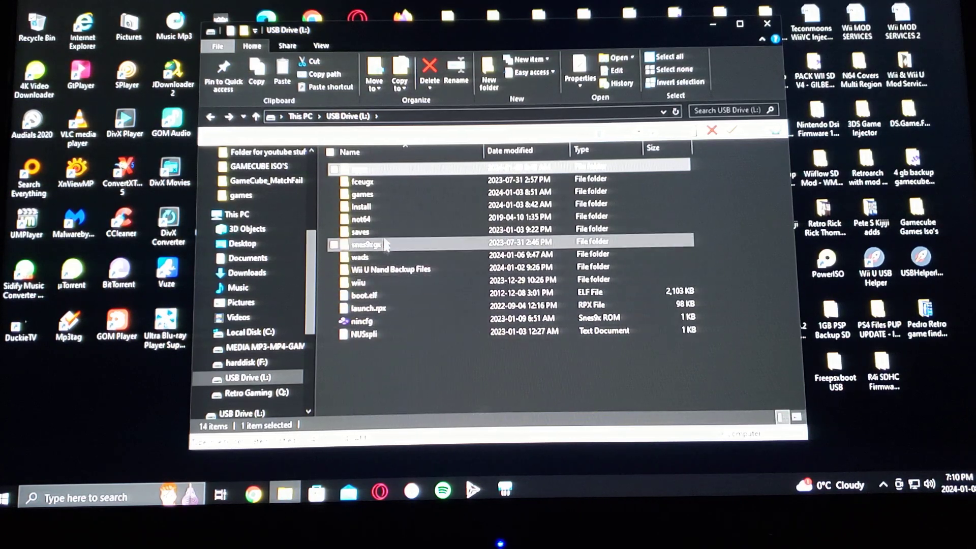
{"action": "mouse_move", "coordinate": [385, 208]}
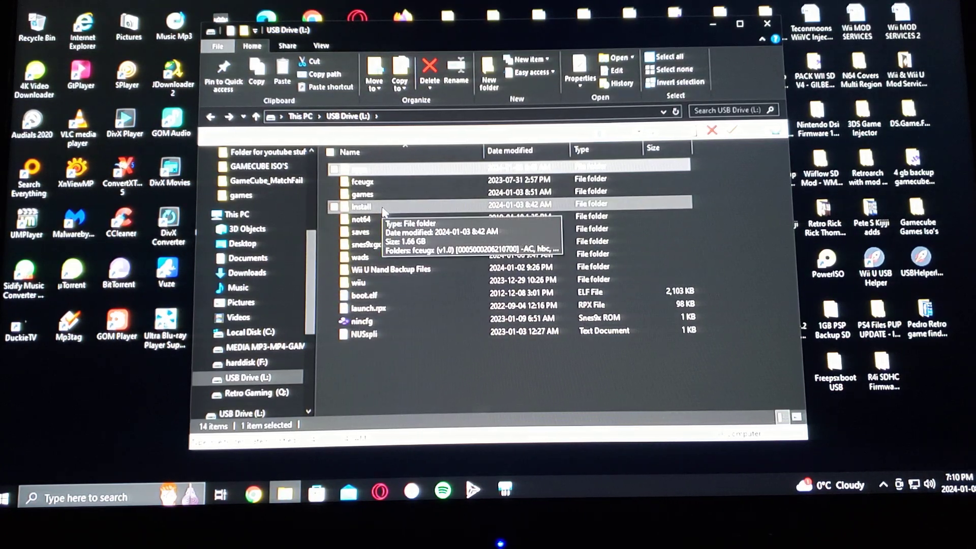
{"action": "double_click", "coordinate": [364, 207]}
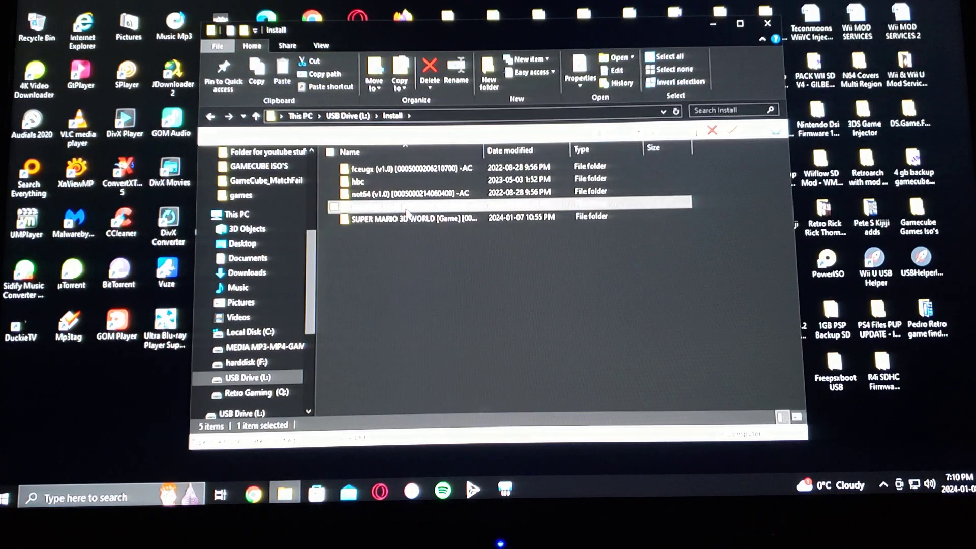
{"action": "left_click", "coordinate": [213, 118]}
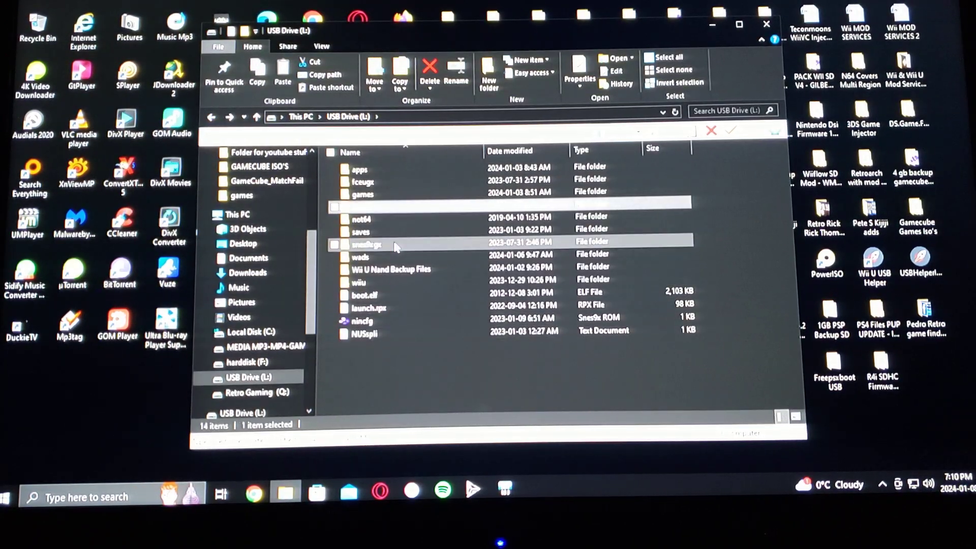
{"action": "mouse_move", "coordinate": [394, 246]}
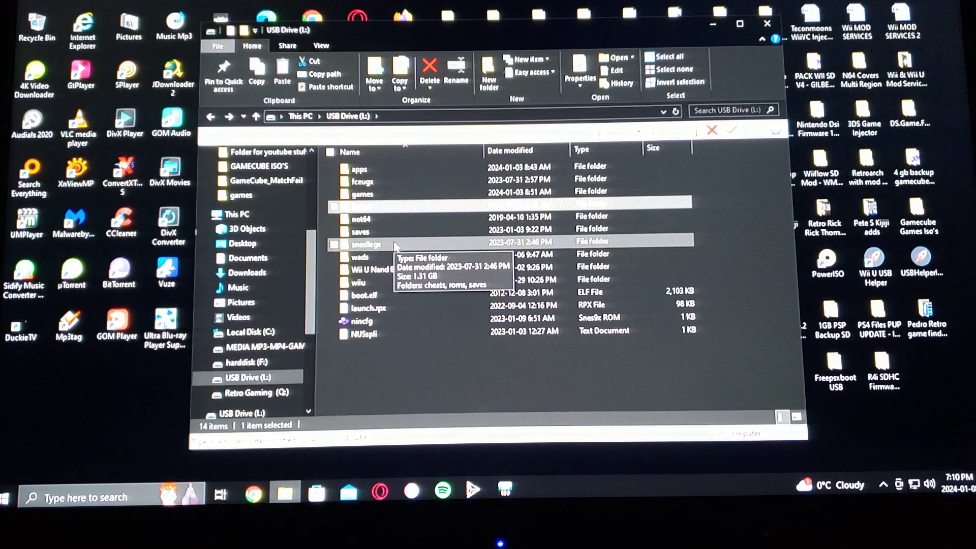
Browse into snes9xgx > roms on the USB drive to view the SNES games.
{"action": "double_click", "coordinate": [366, 244]}
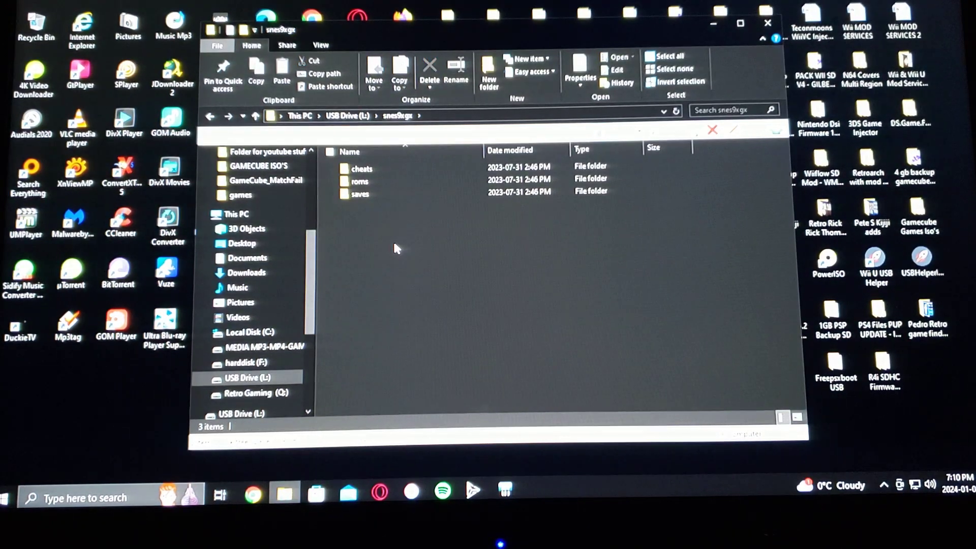
{"action": "left_click", "coordinate": [360, 181]}
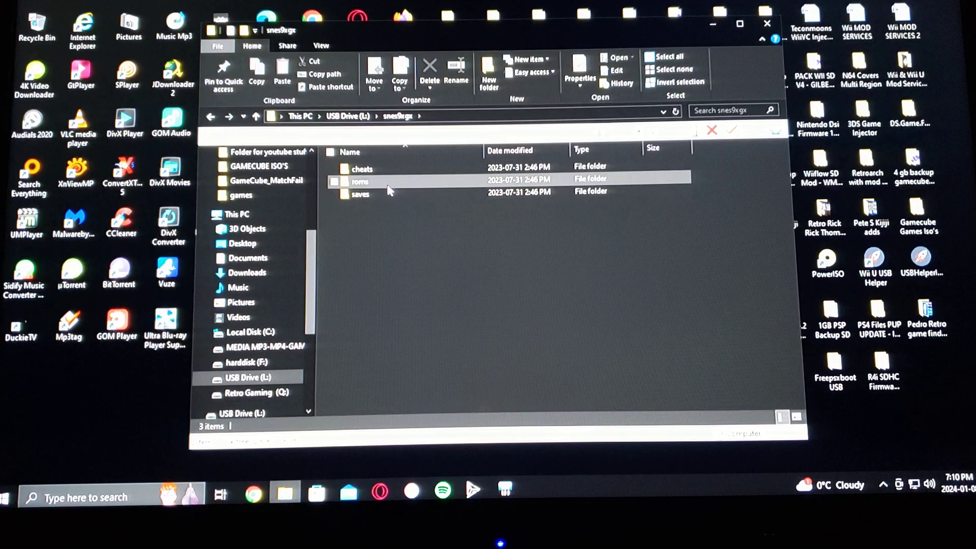
{"action": "double_click", "coordinate": [360, 181]}
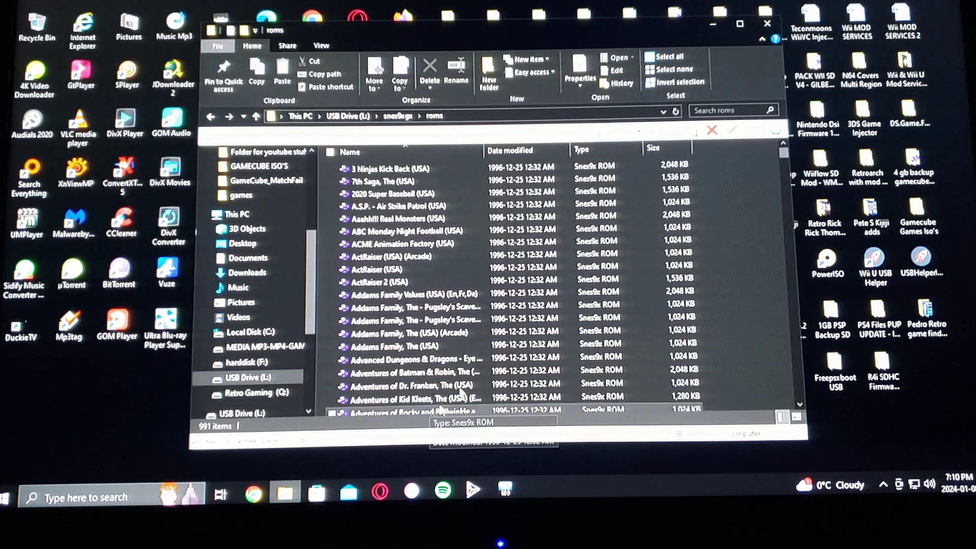
Return to the drive root, go into wiiu > apps and select the last app file.
{"action": "left_click", "coordinate": [397, 217]}
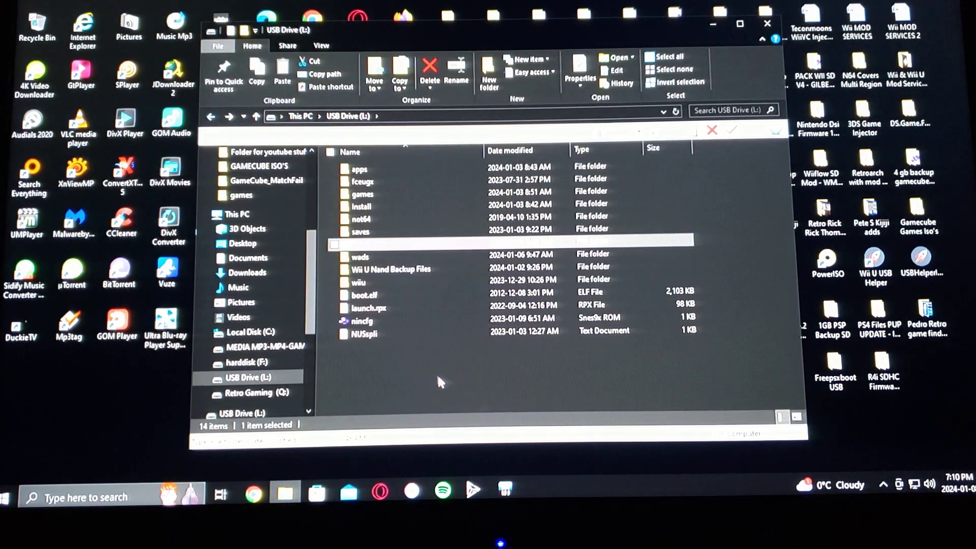
{"action": "left_click", "coordinate": [363, 320]}
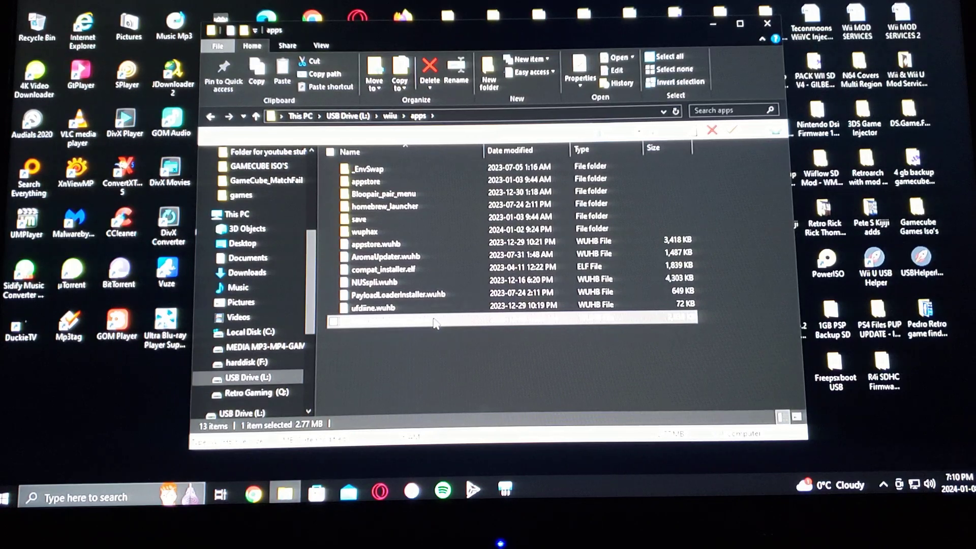
{"action": "left_click", "coordinate": [211, 116]}
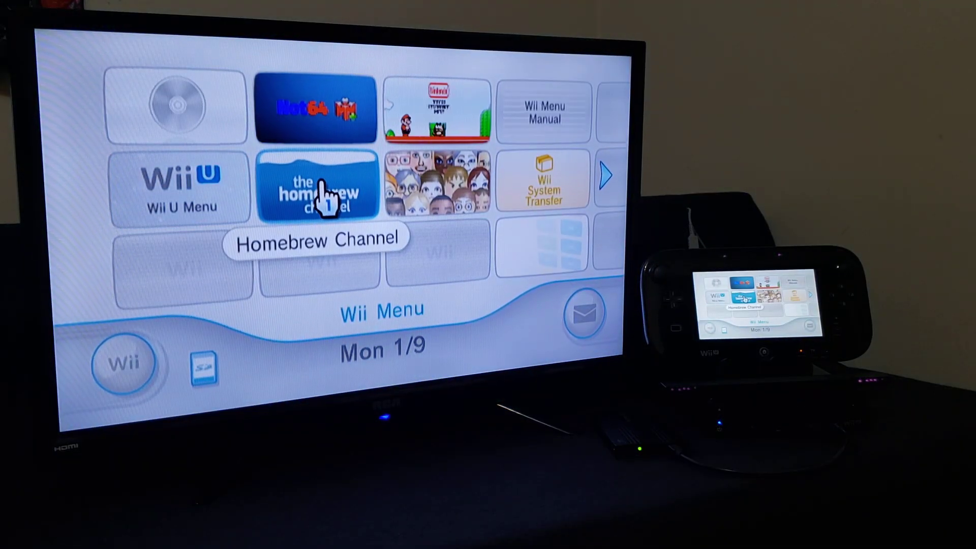
Launch the Homebrew Channel and start the Snes9x GX app from its list.
{"action": "left_click", "coordinate": [317, 189]}
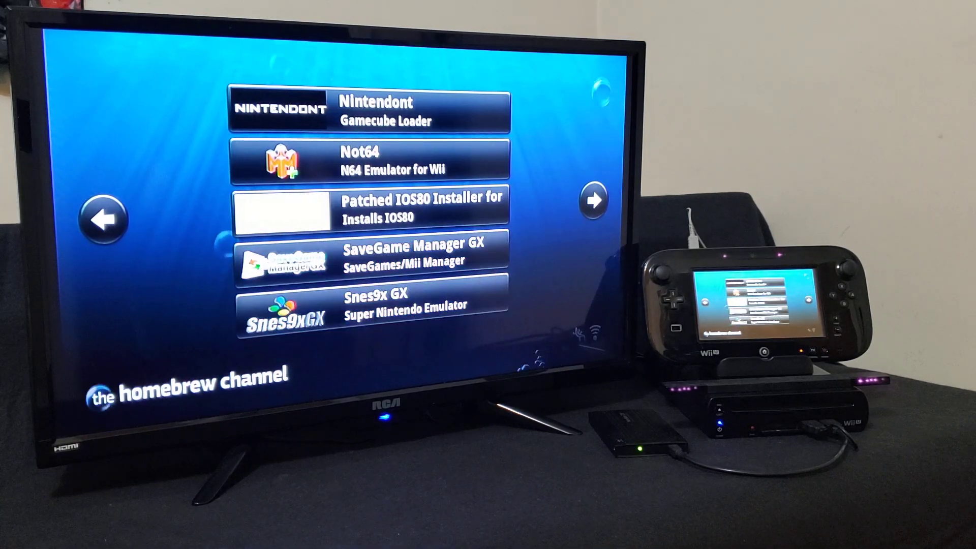
{"action": "left_click", "coordinate": [596, 198]}
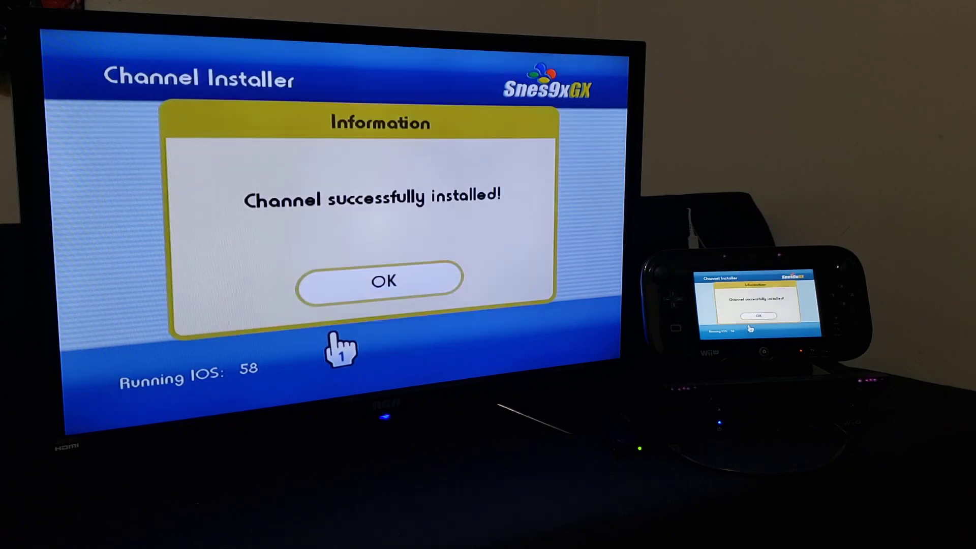
{"action": "mouse_move", "coordinate": [370, 291]}
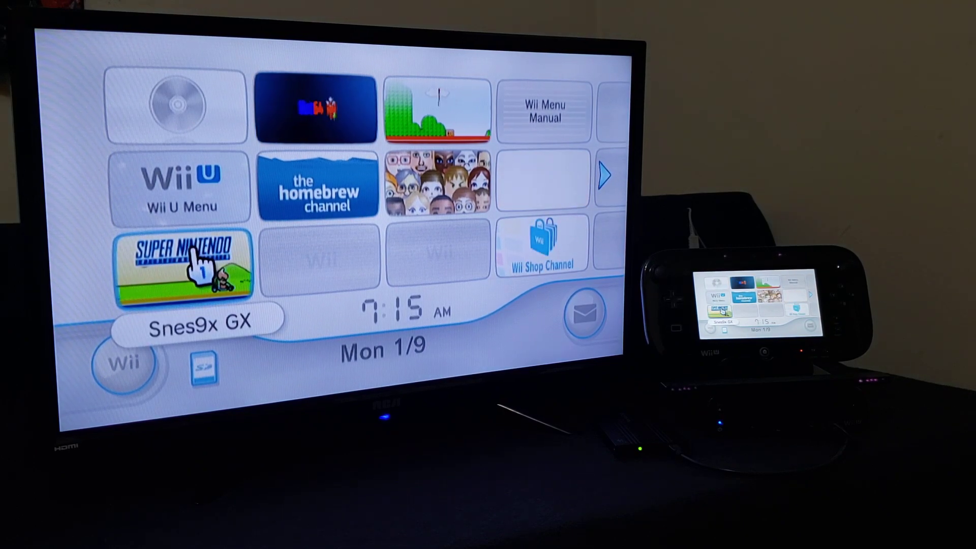
Launch the new Snes9x GX channel from the Wii Menu.
{"action": "left_click", "coordinate": [183, 272]}
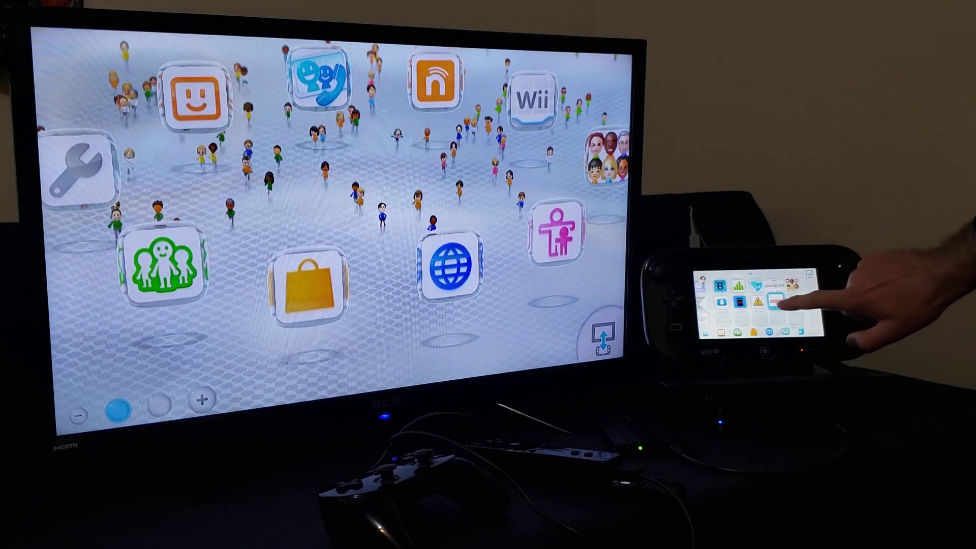
Select an app on the GamePad home menu to show its Wii System Transfer notice.
{"action": "left_click", "coordinate": [777, 302]}
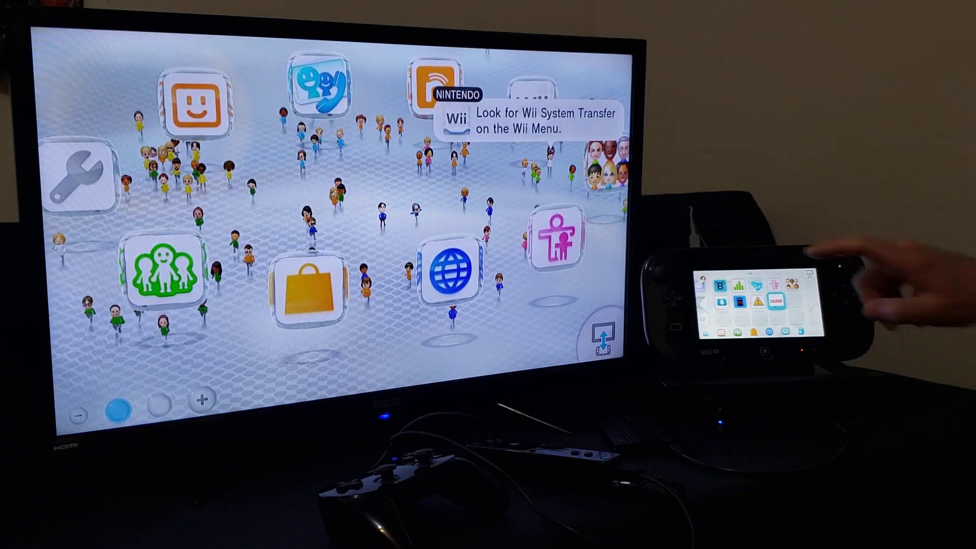